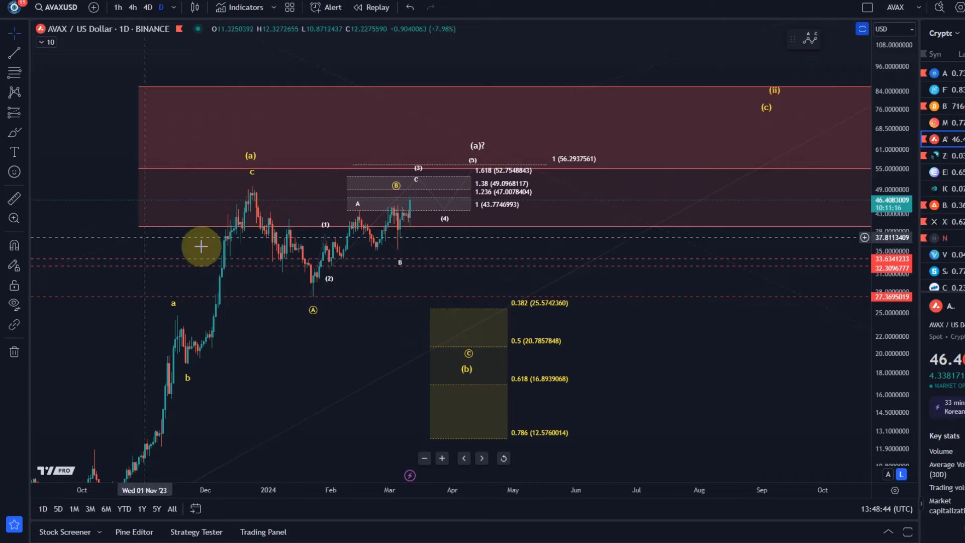
{"action": "mouse_move", "coordinate": [434, 355]}
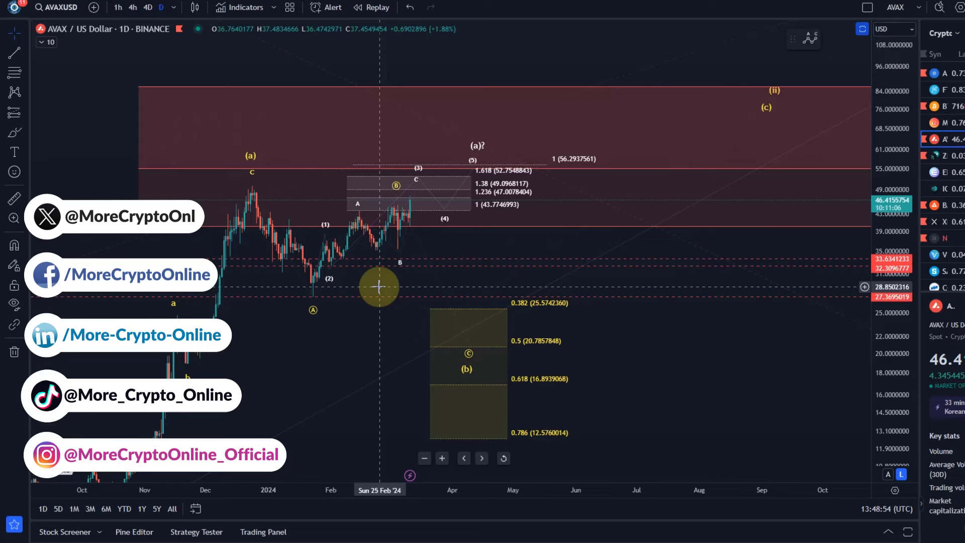
{"action": "left_click_drag", "start_coordinate": [379, 287], "coordinate": [312, 325]}
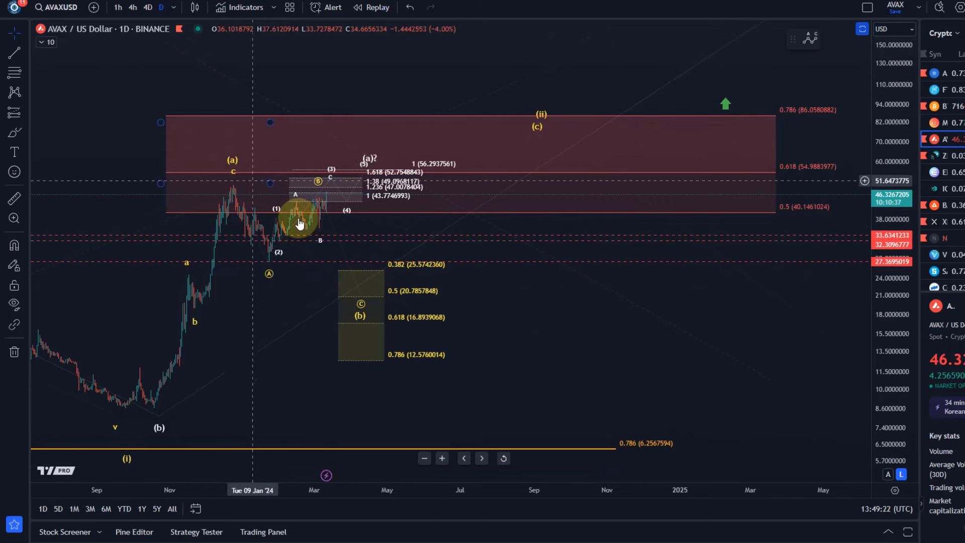
{"action": "mouse_move", "coordinate": [499, 219]}
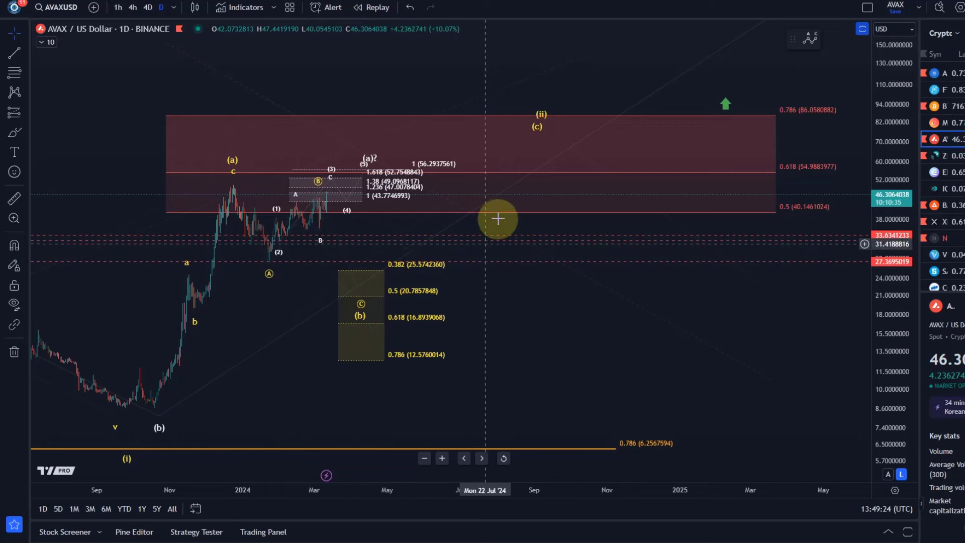
{"action": "mouse_move", "coordinate": [359, 317]}
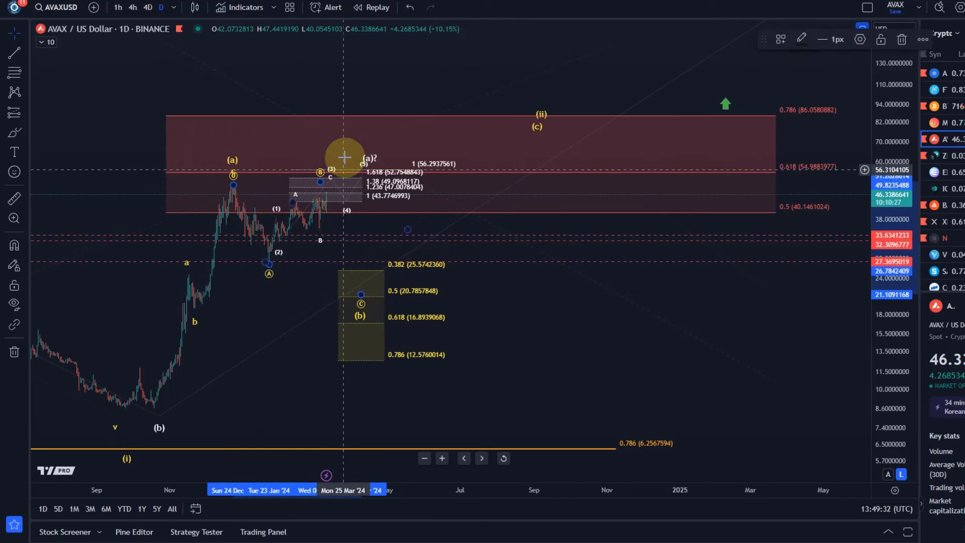
{"action": "mouse_move", "coordinate": [294, 98]}
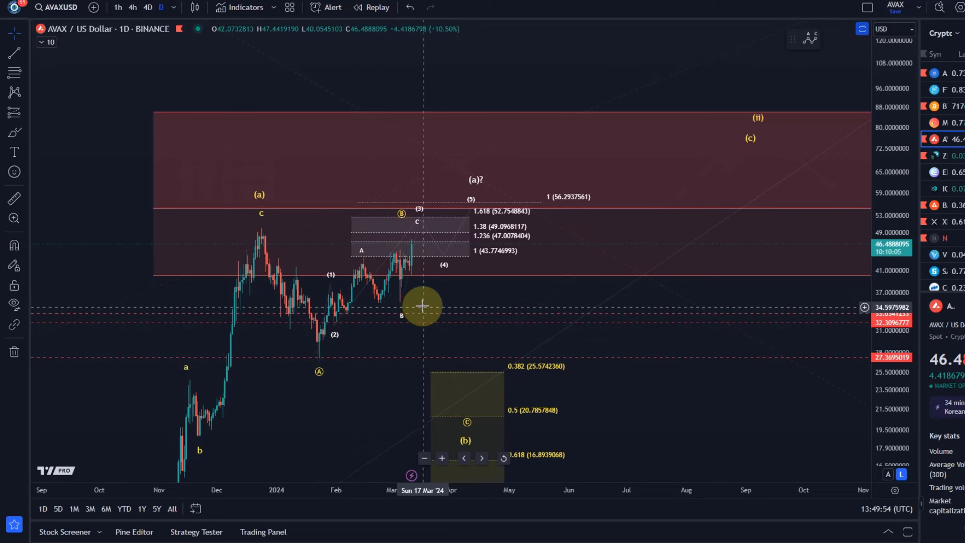
{"action": "mouse_move", "coordinate": [418, 301]}
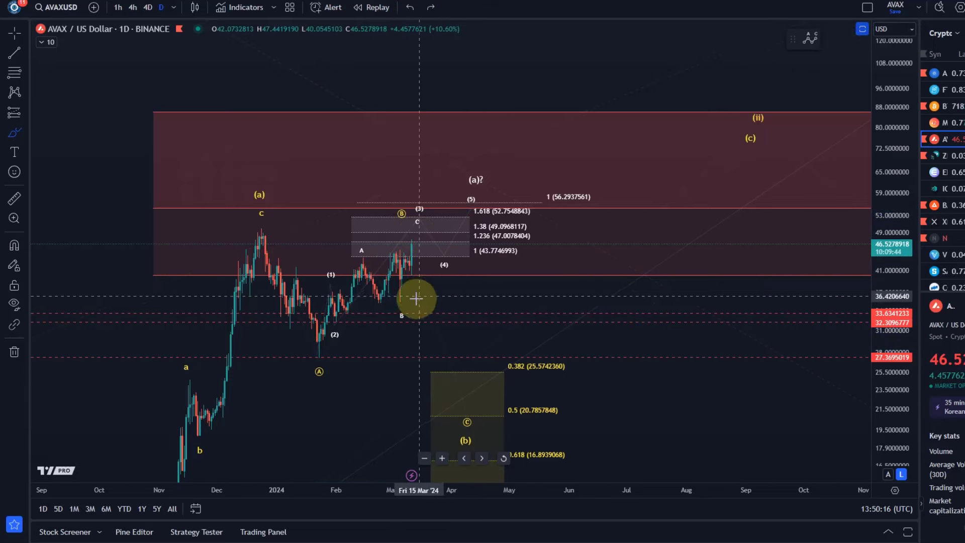
{"action": "mouse_move", "coordinate": [457, 233]}
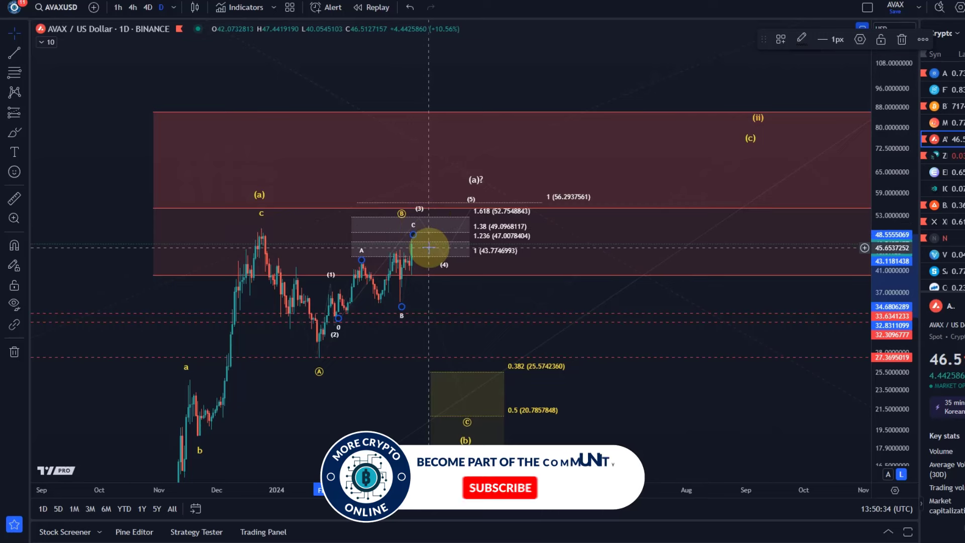
{"action": "left_click", "coordinate": [502, 488]}
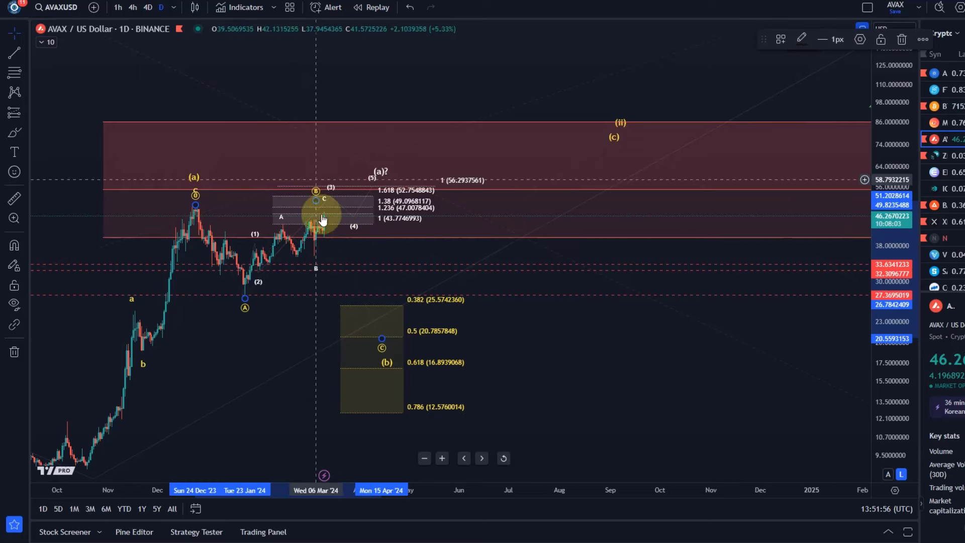
{"action": "left_click", "coordinate": [14, 91]}
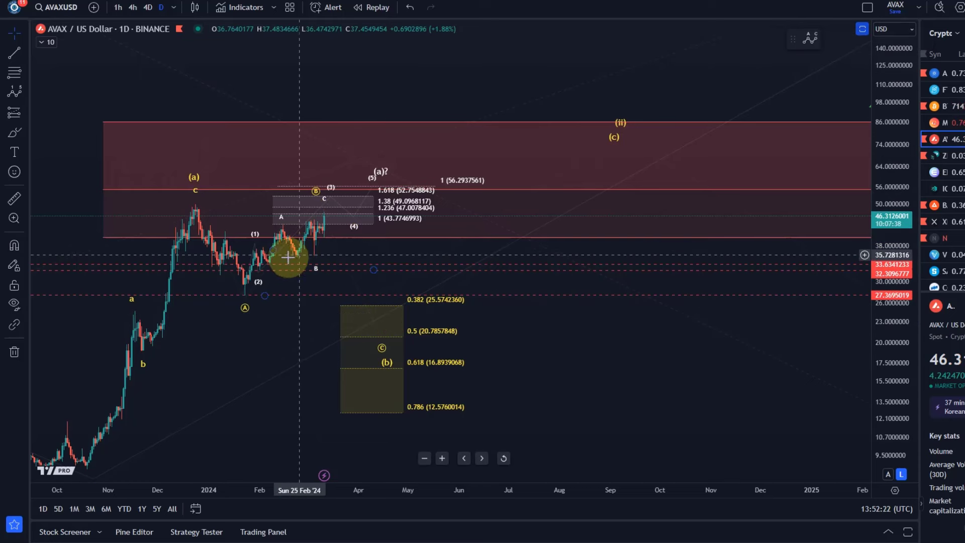
{"action": "mouse_move", "coordinate": [290, 259]}
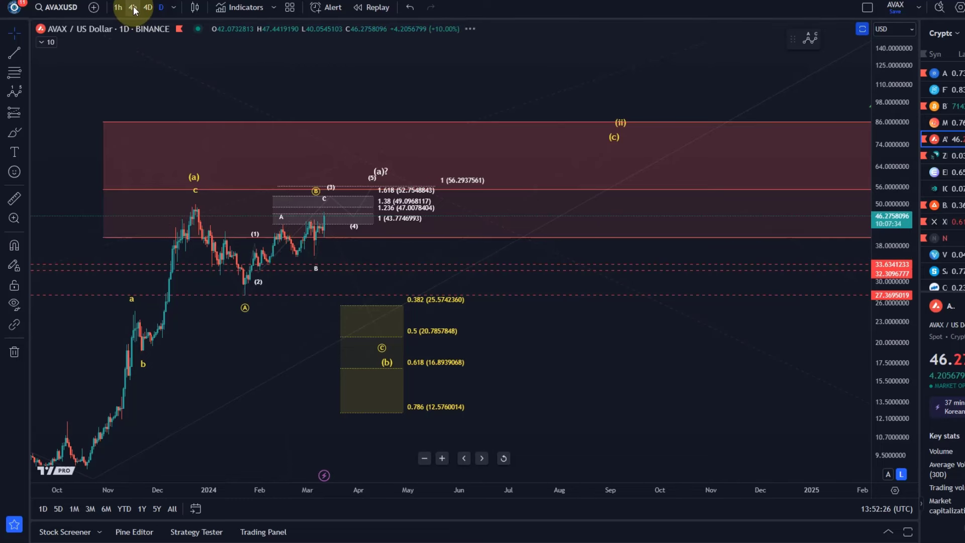
{"action": "left_click", "coordinate": [133, 8]}
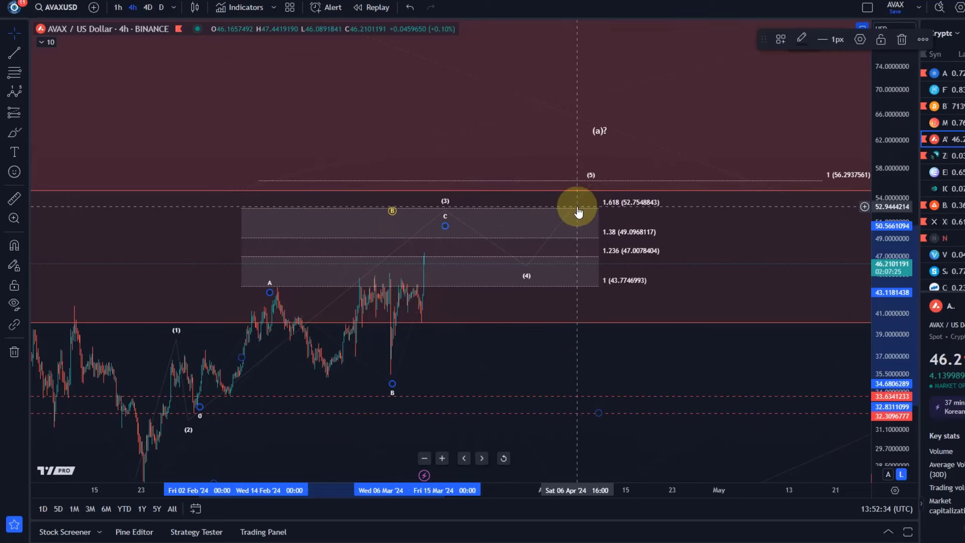
{"action": "left_click_drag", "start_coordinate": [575, 212], "coordinate": [554, 241]}
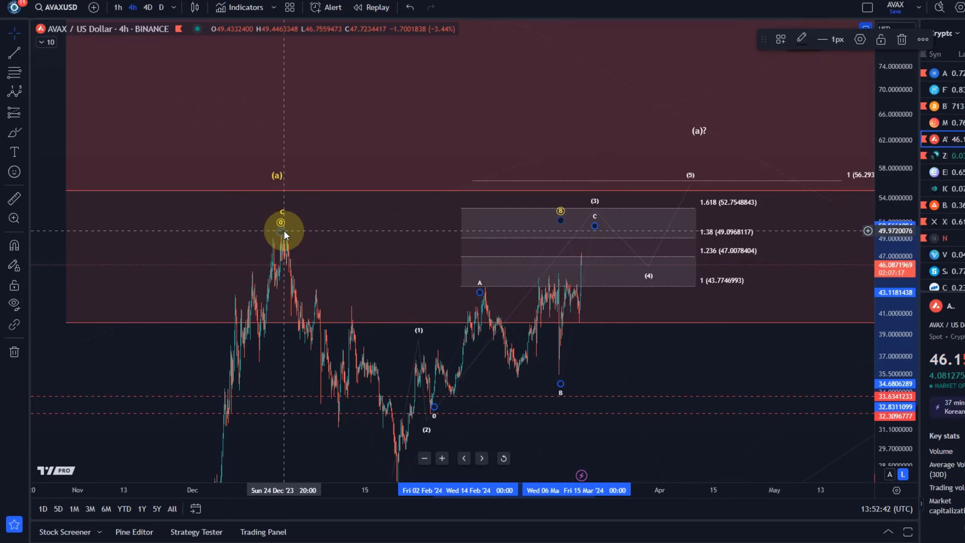
{"action": "mouse_move", "coordinate": [727, 241]}
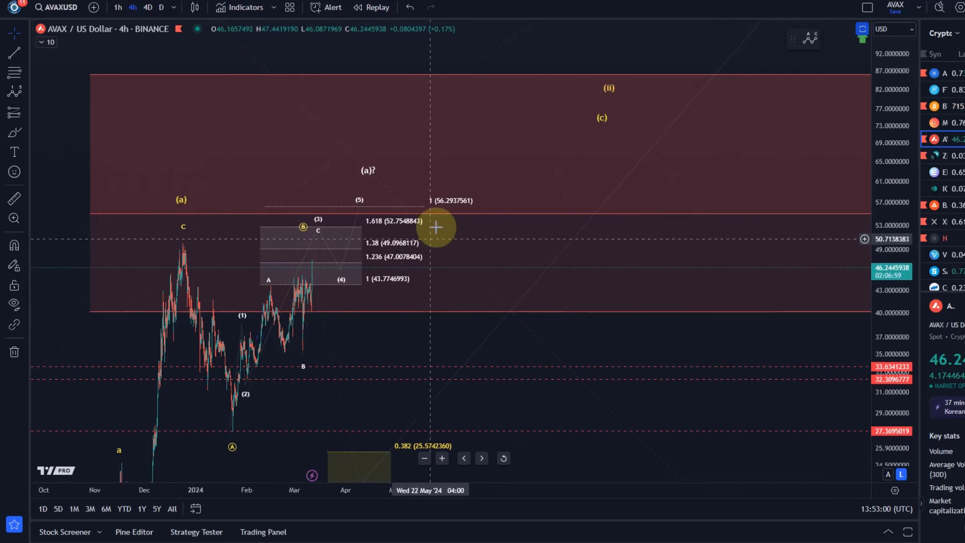
{"action": "mouse_move", "coordinate": [544, 192]}
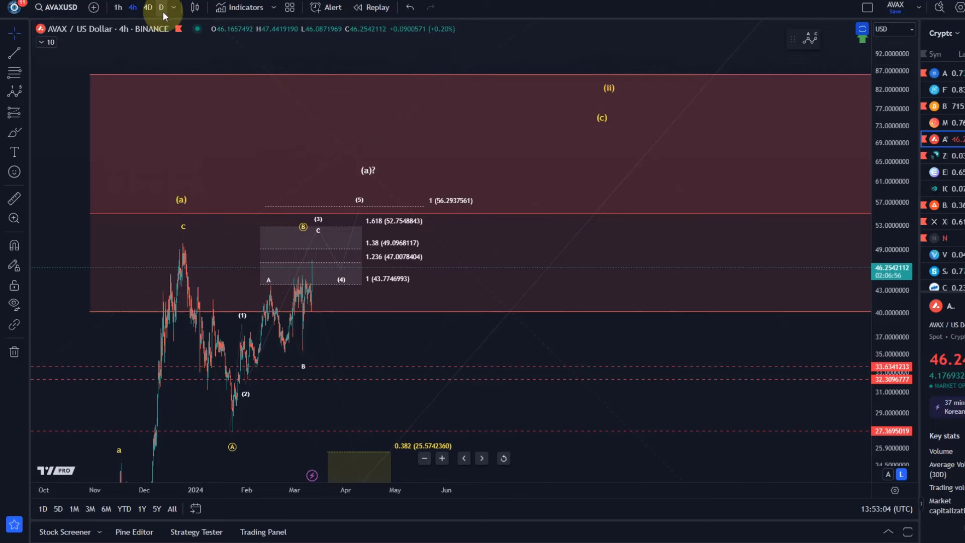
{"action": "left_click", "coordinate": [161, 8]}
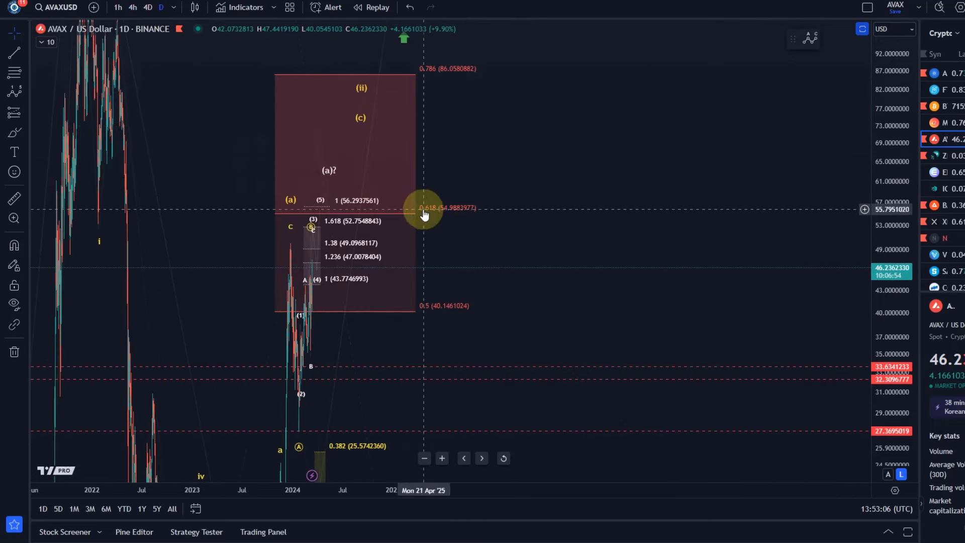